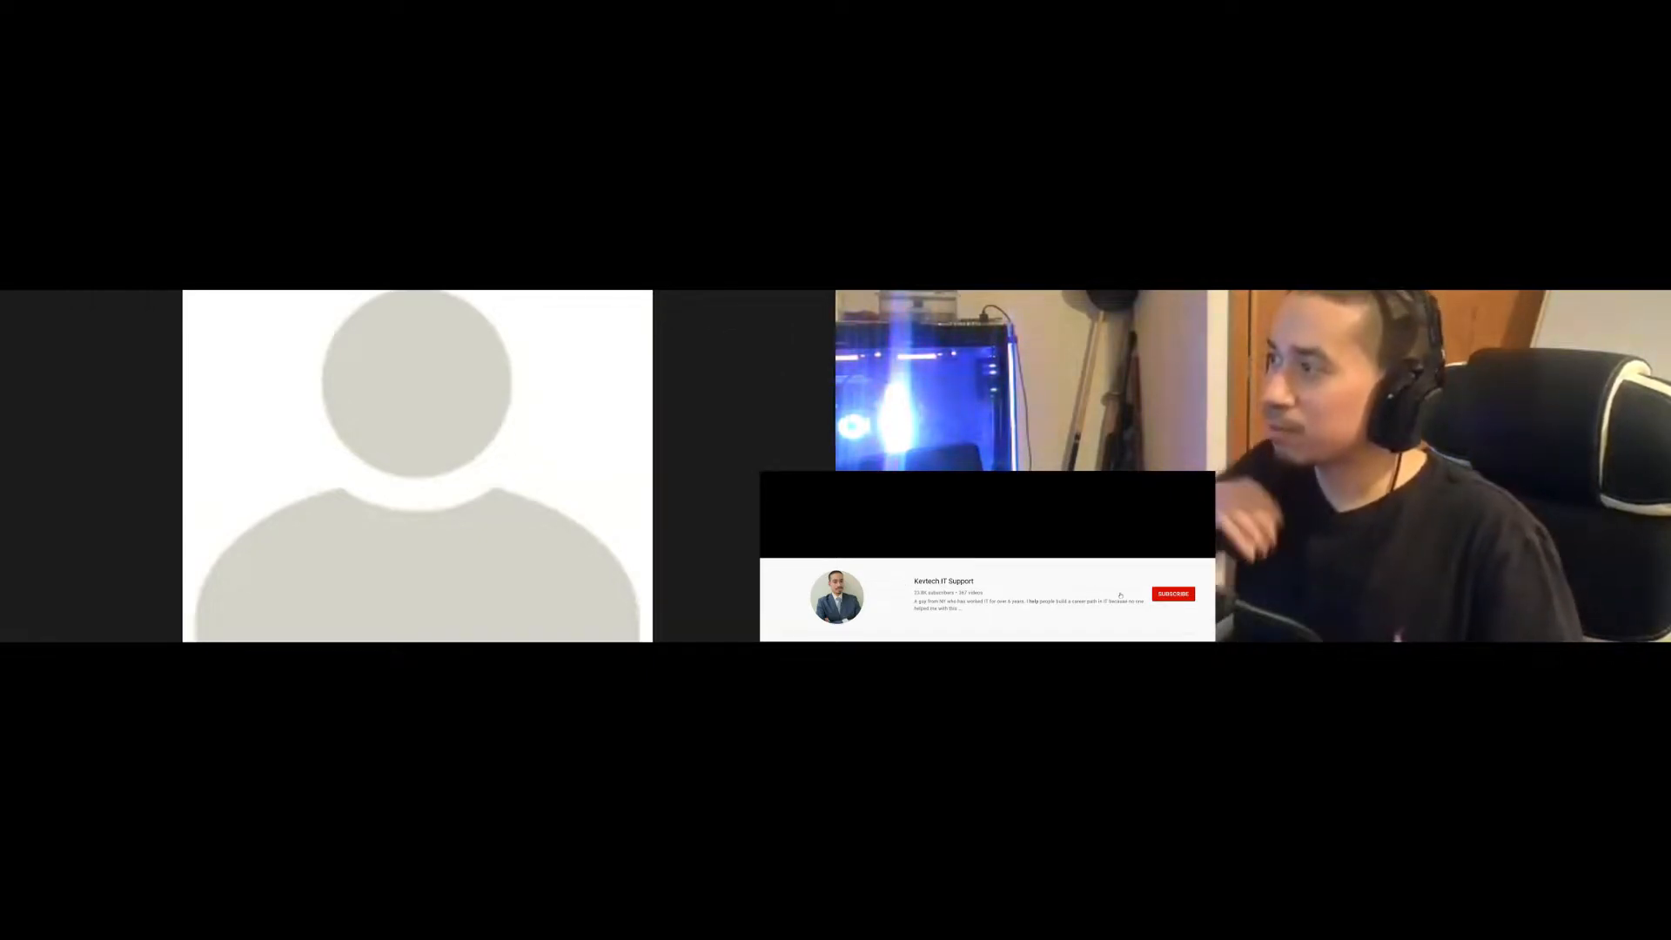
left_click(1172, 593)
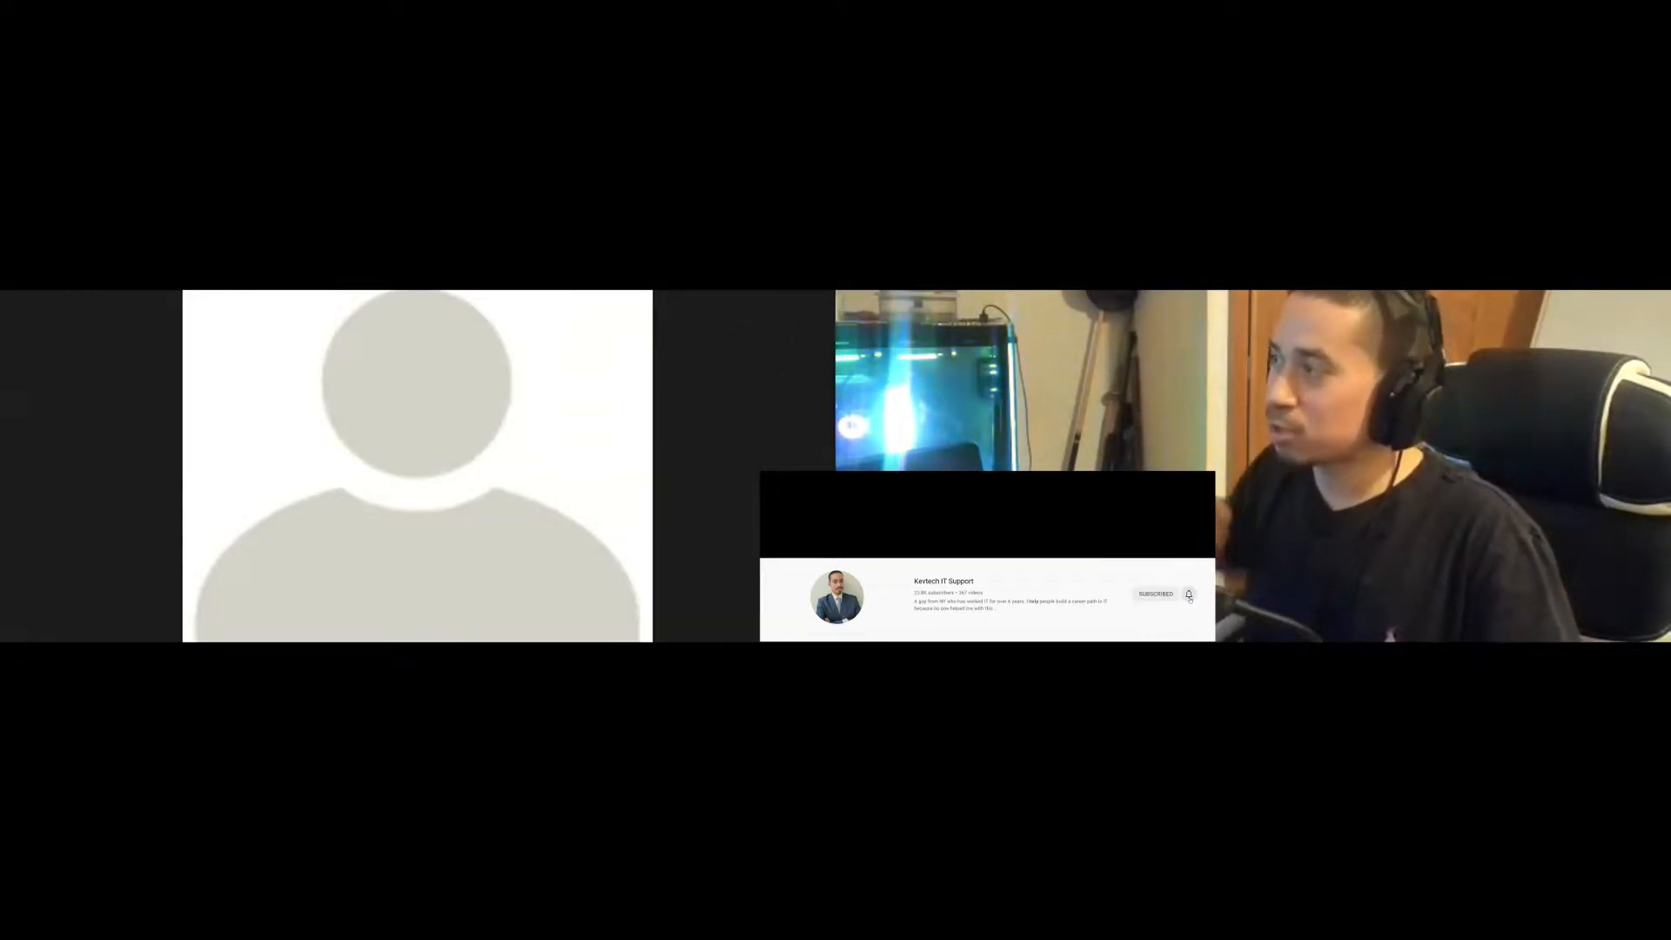
left_click(1188, 594)
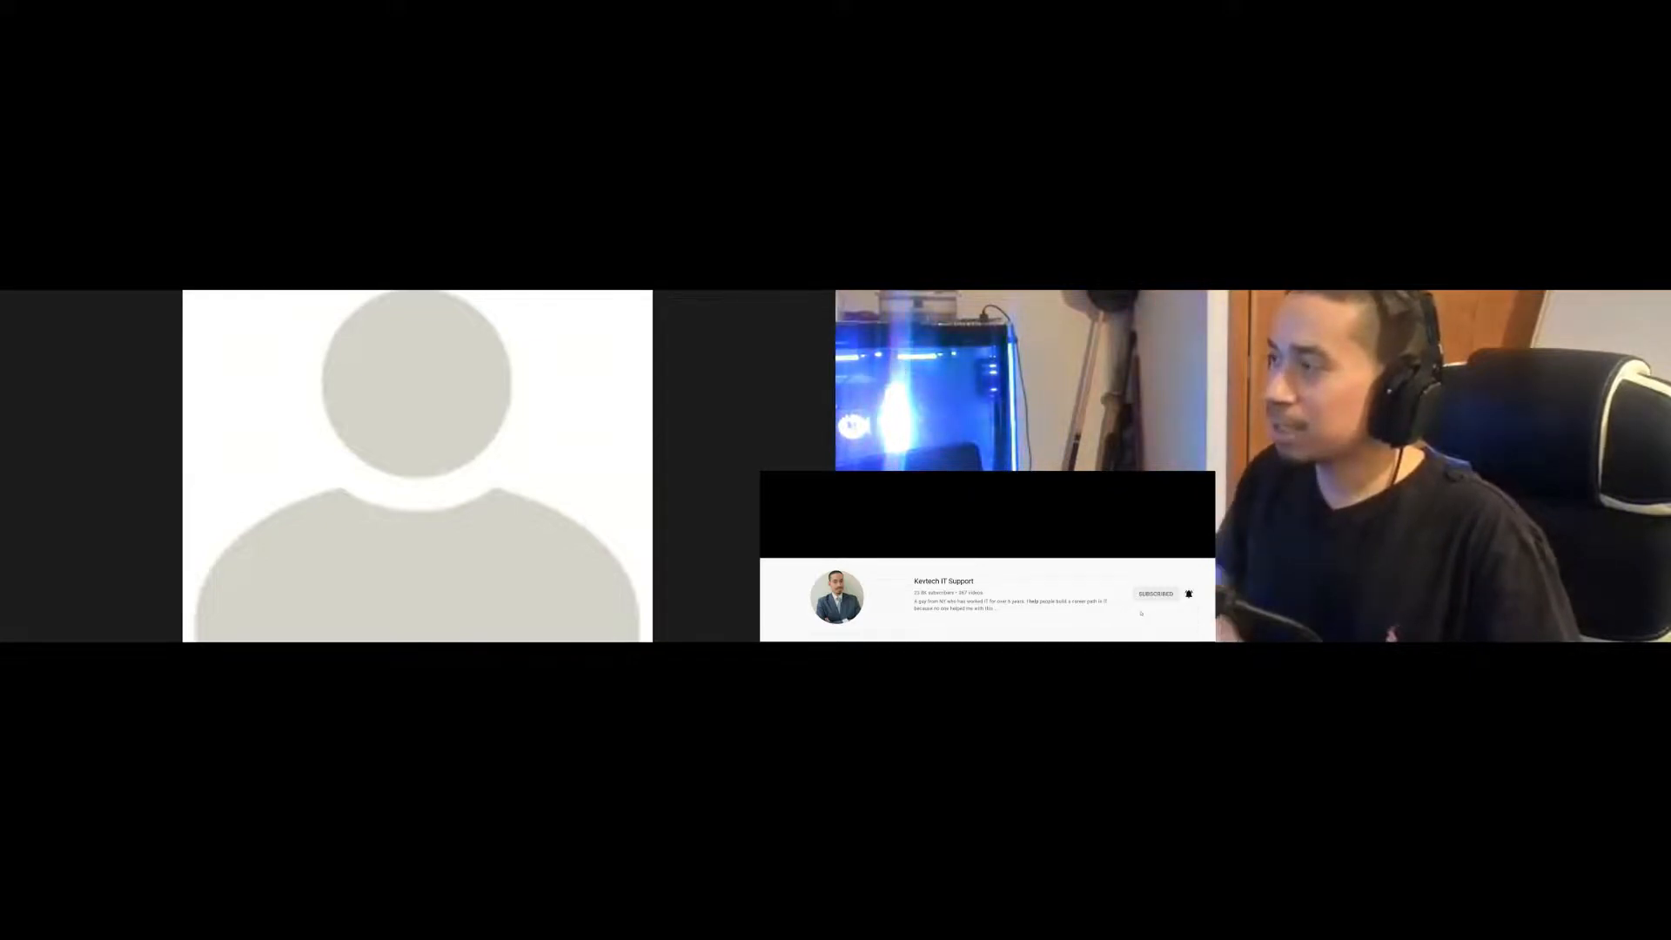